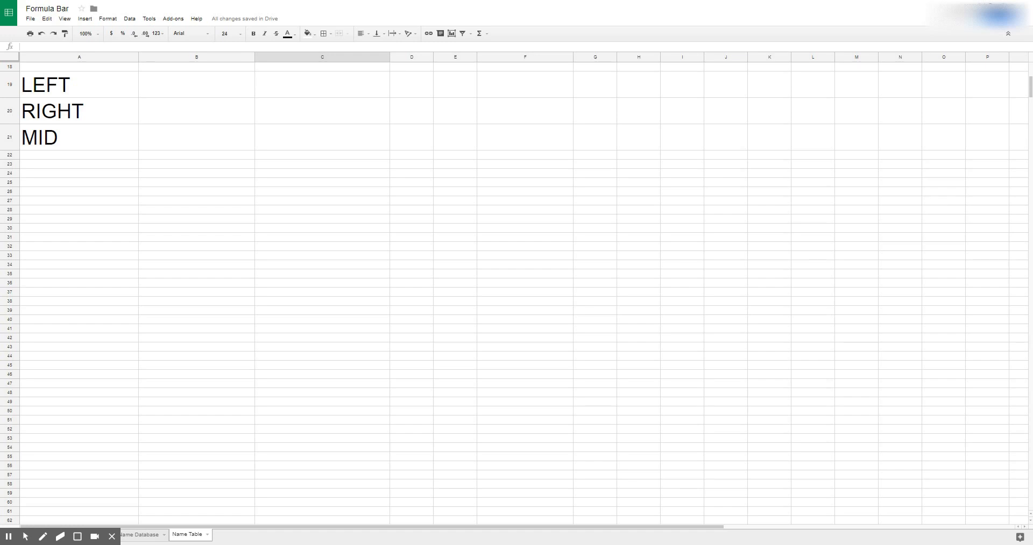
Enter 'The red brown fox runs over the fence' in C21 at font size 24.
{"action": "left_click", "coordinate": [321, 137]}
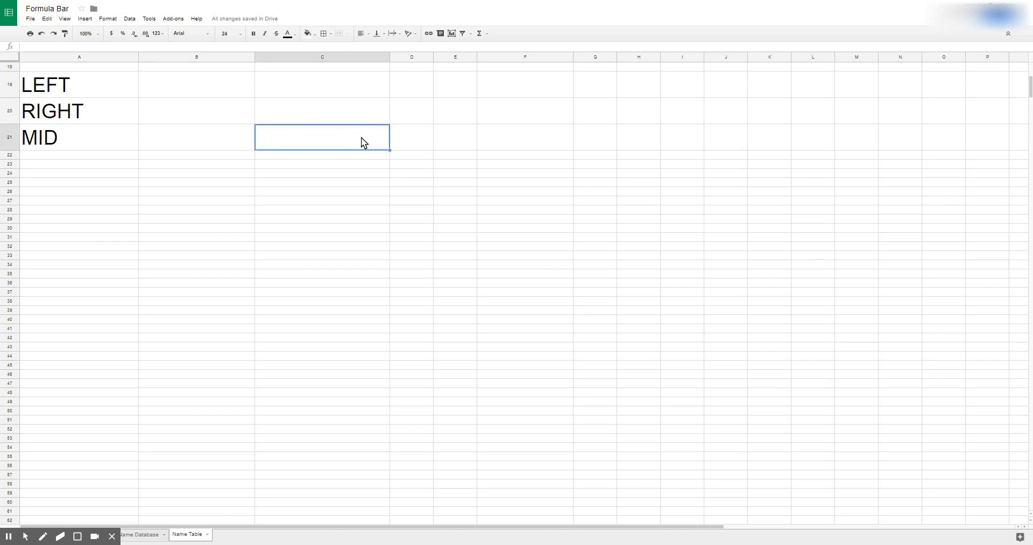
{"action": "type", "text": "The red bro"}
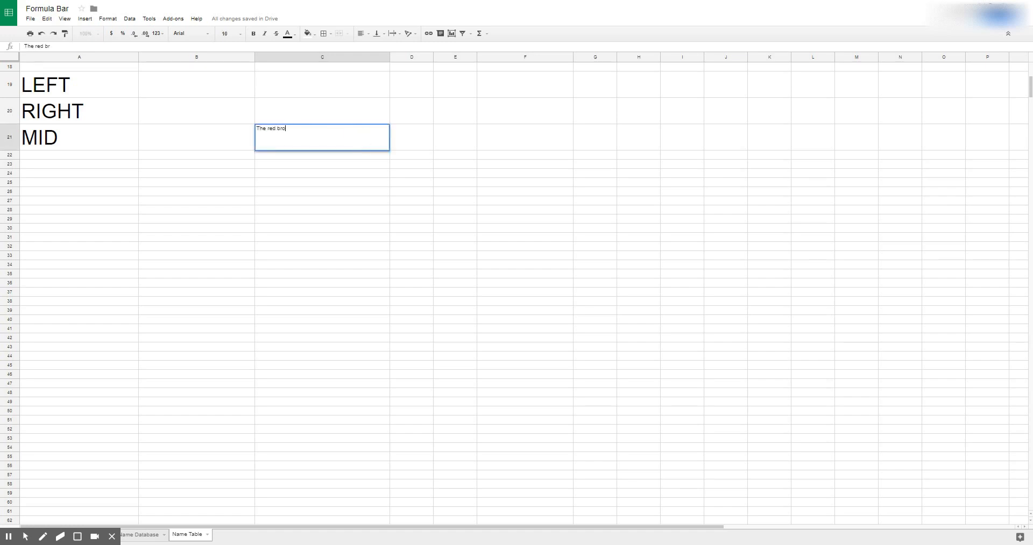
{"action": "type", "text": "own fox runs over the fence"}
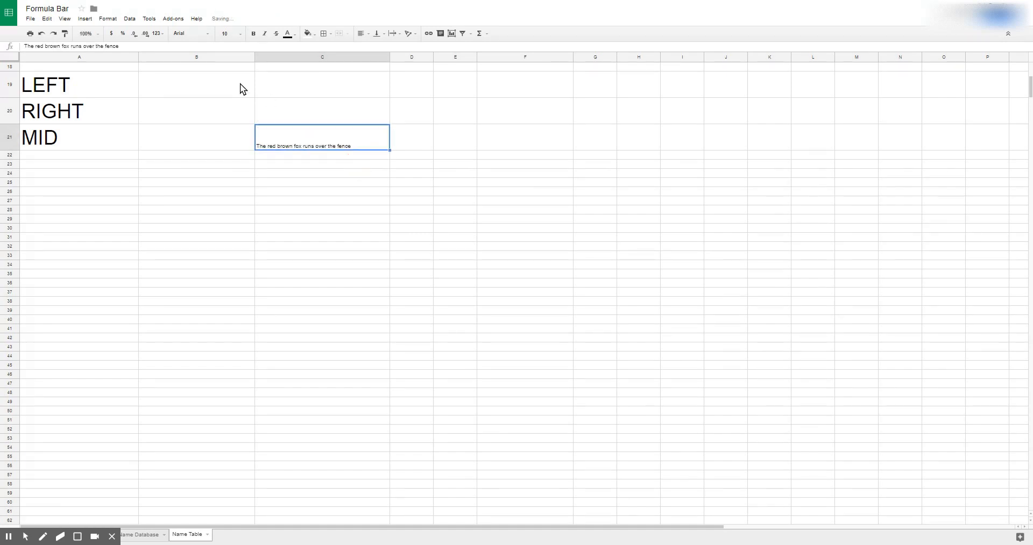
{"action": "left_click", "coordinate": [239, 33]}
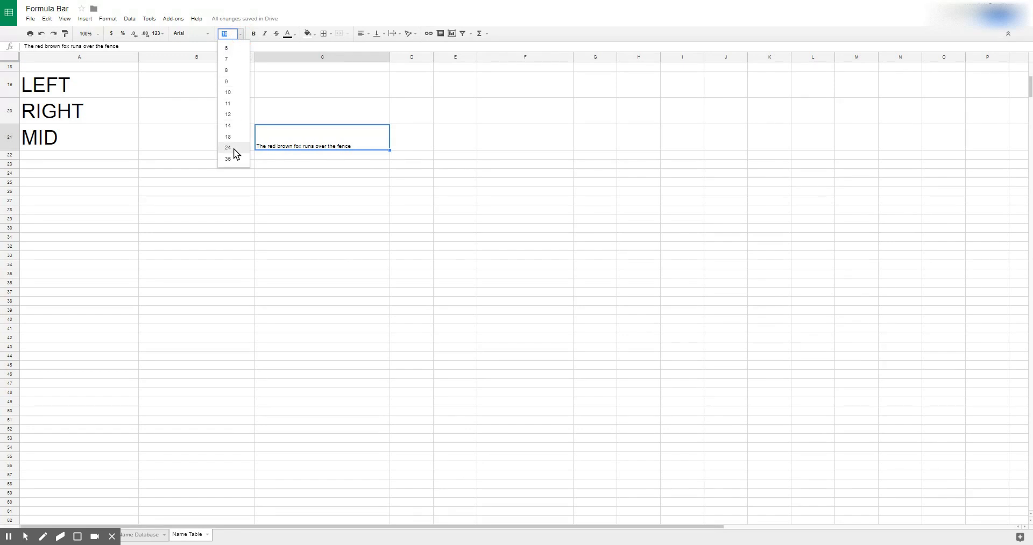
{"action": "left_click", "coordinate": [227, 146]}
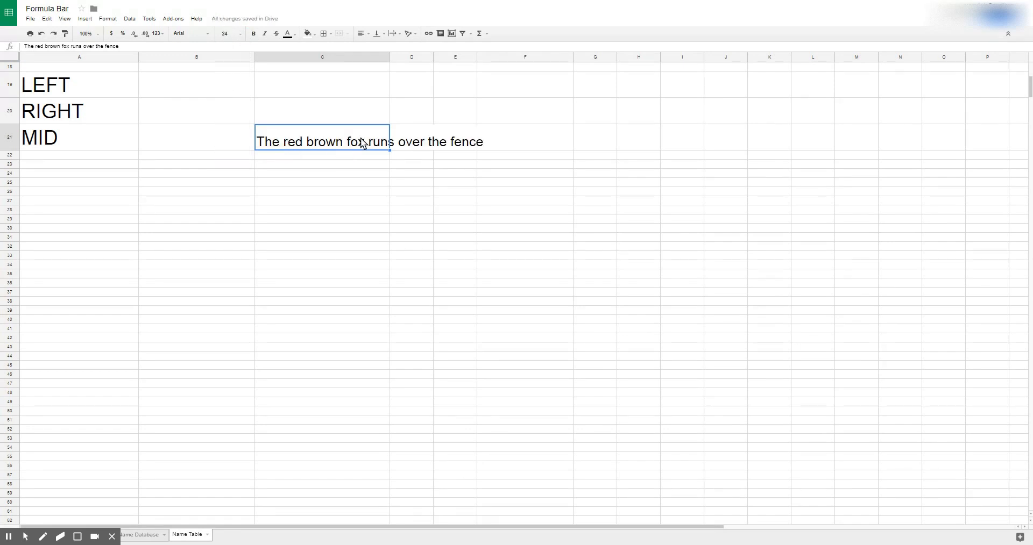
{"action": "mouse_move", "coordinate": [117, 120]}
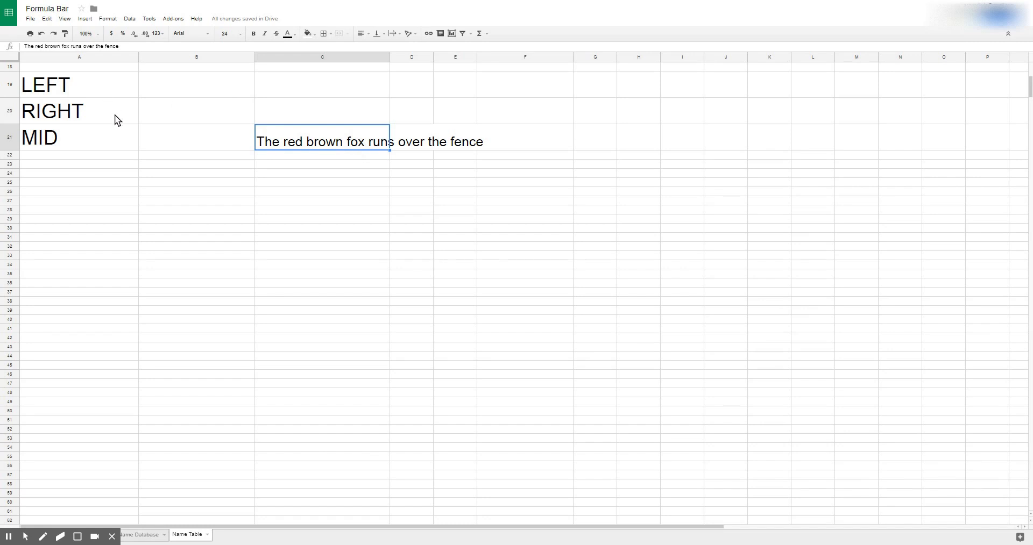
{"action": "mouse_move", "coordinate": [136, 145]}
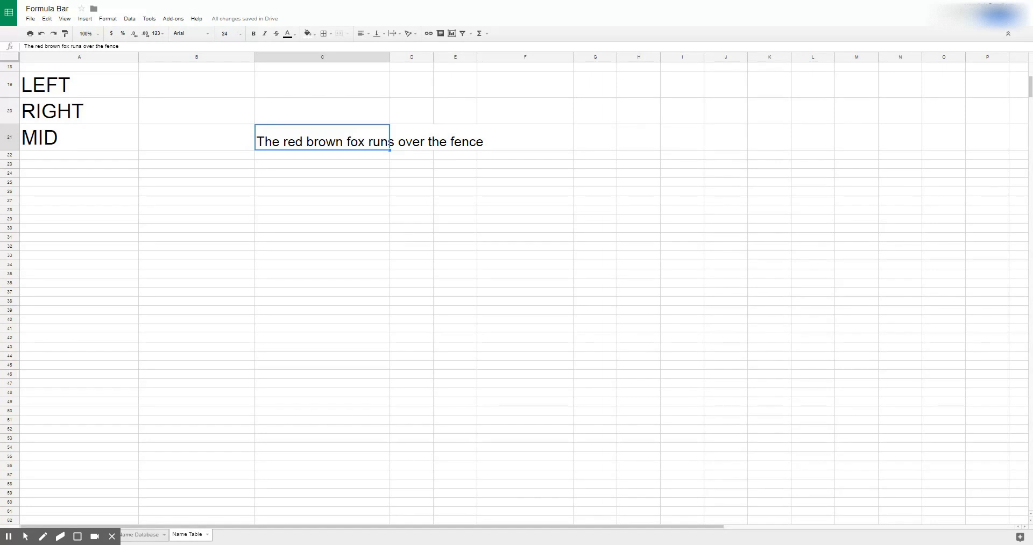
{"action": "mouse_move", "coordinate": [254, 205]}
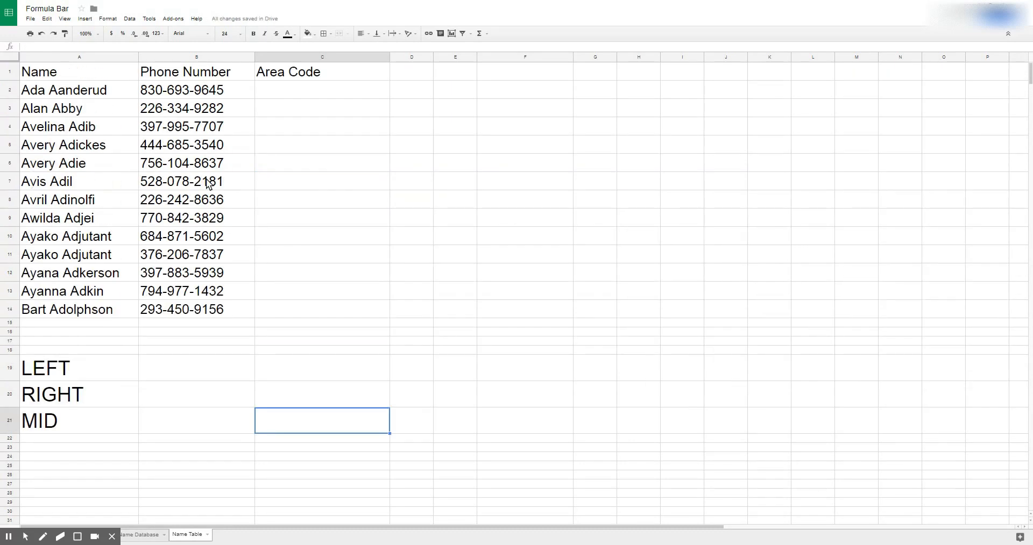
{"action": "mouse_move", "coordinate": [231, 110]}
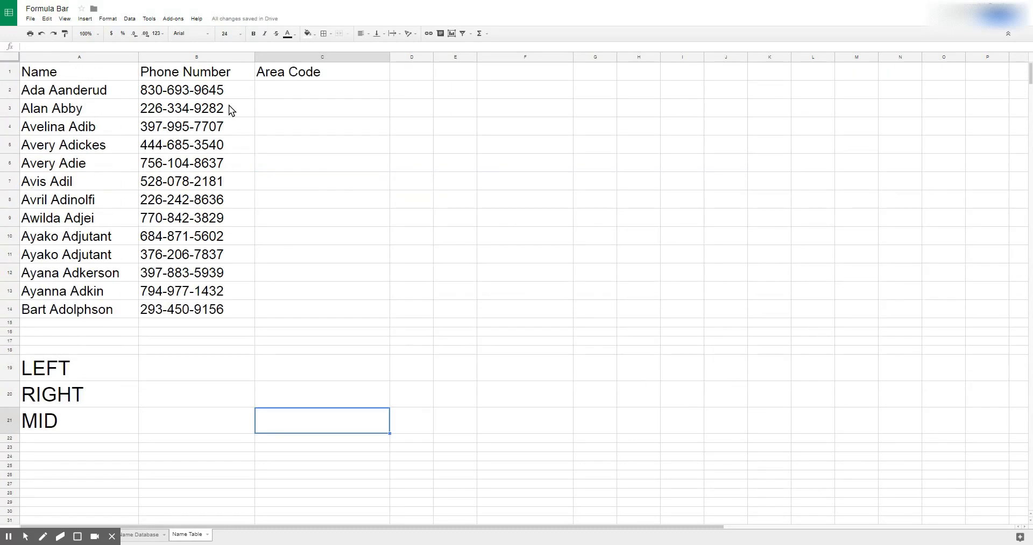
{"action": "mouse_move", "coordinate": [226, 122]}
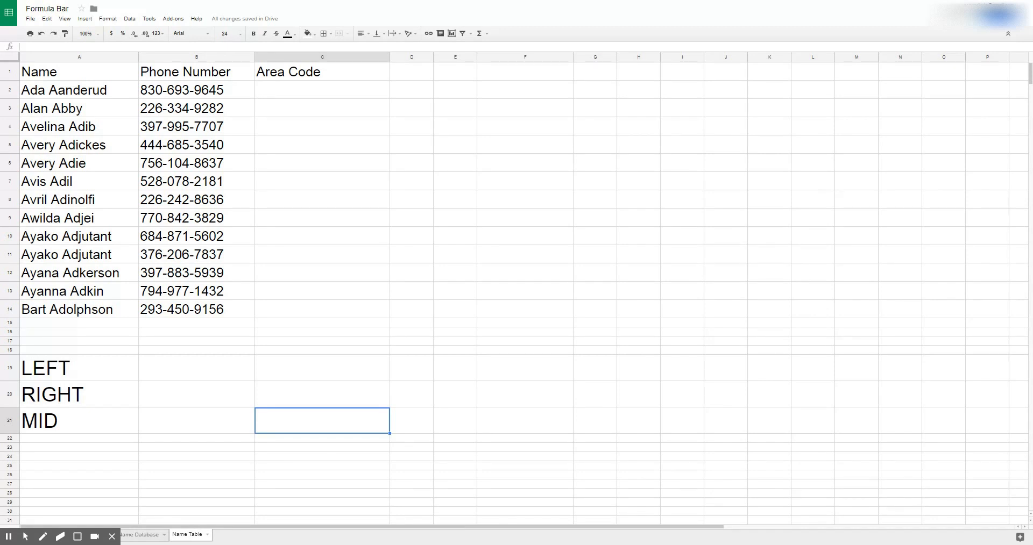
{"action": "mouse_move", "coordinate": [227, 100]}
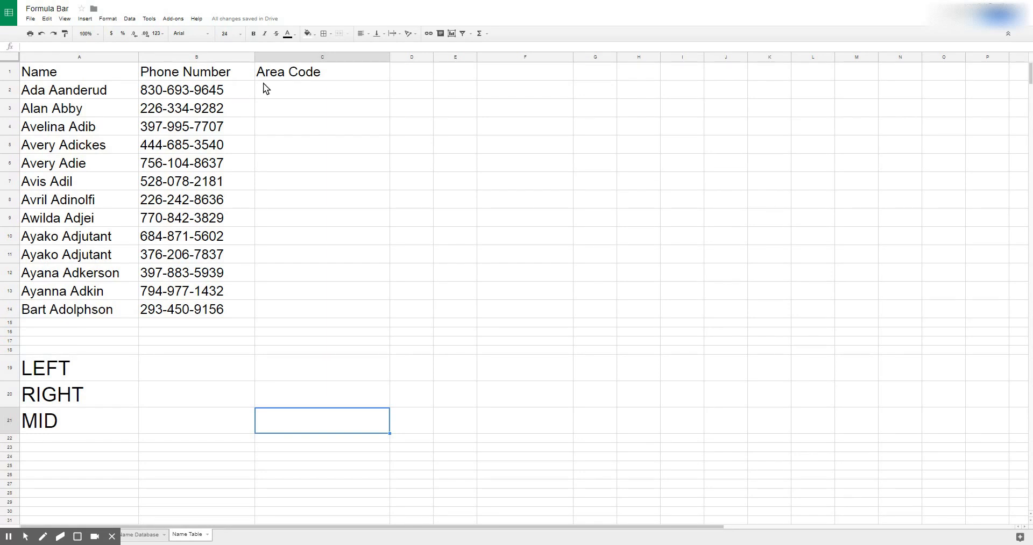
{"action": "left_click", "coordinate": [322, 90]}
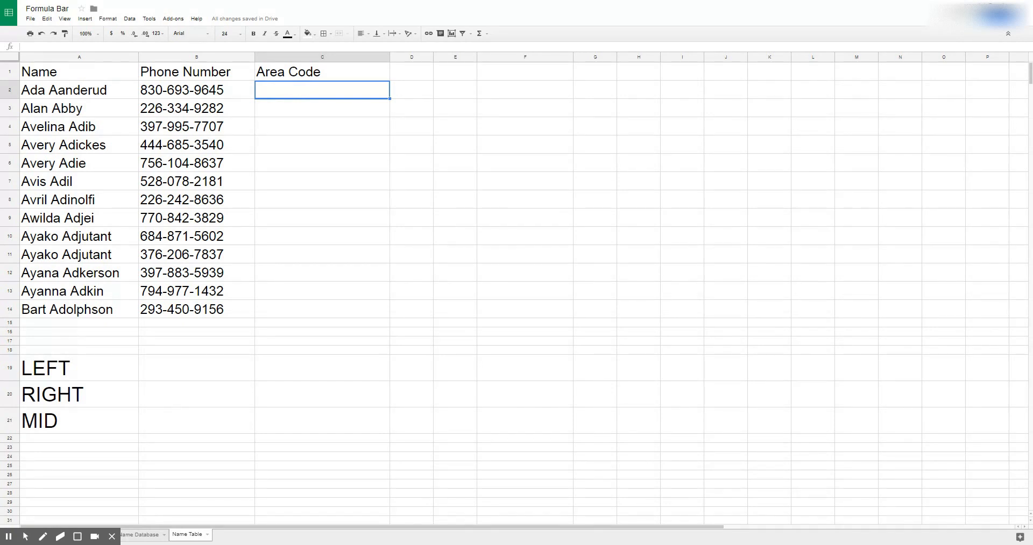
Enter =LEFT(B2,3) in C2 so it shows area code 830.
{"action": "type", "text": "="}
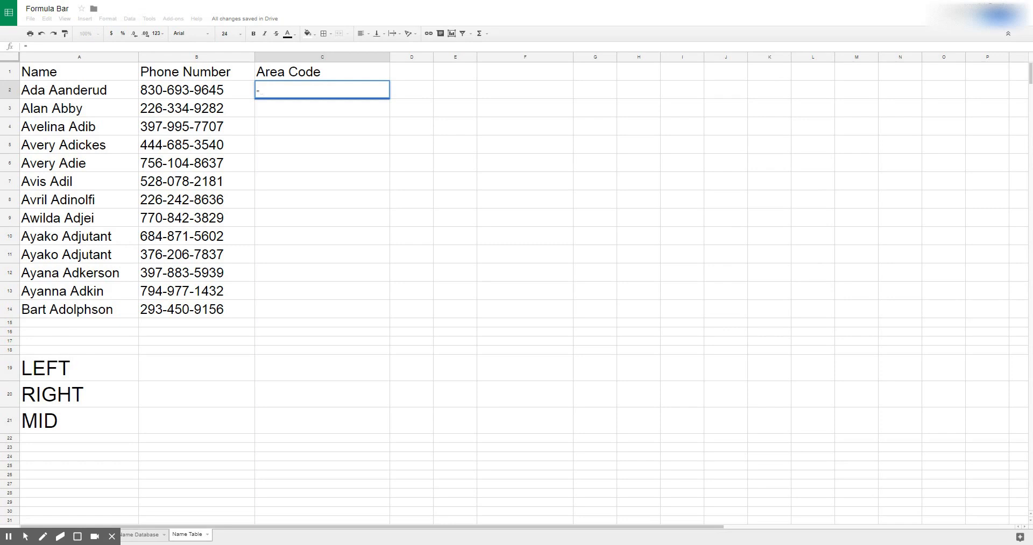
{"action": "type", "text": "left"}
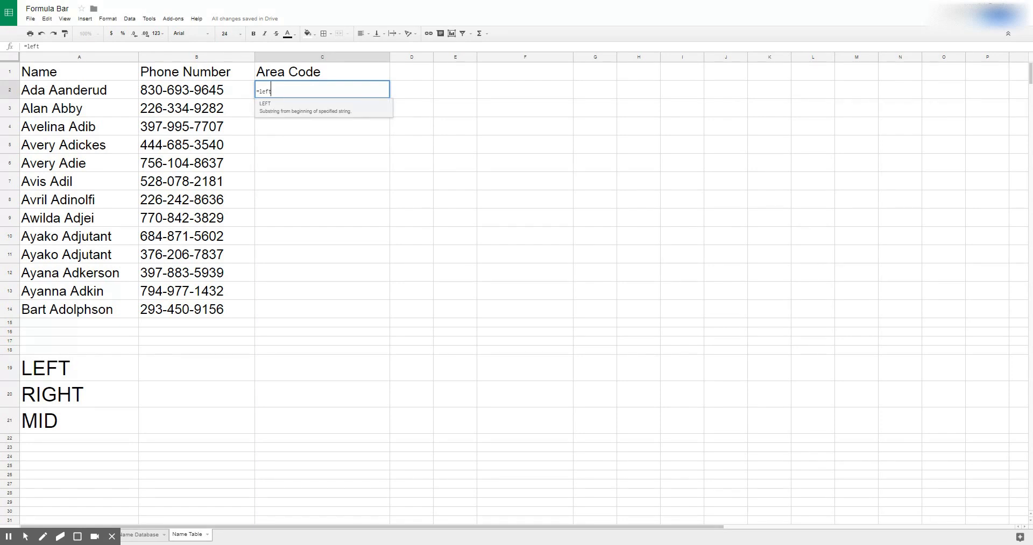
{"action": "type", "text": "("}
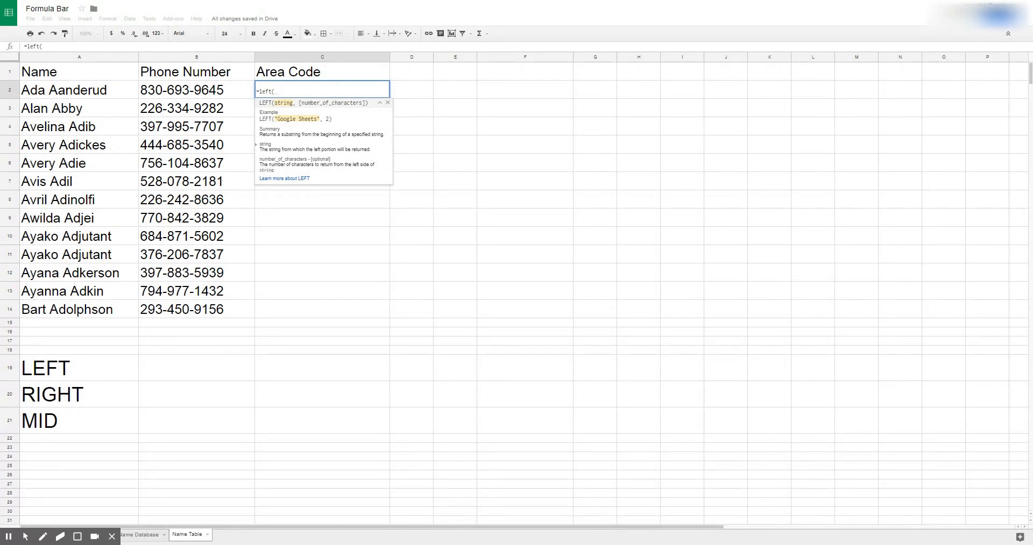
{"action": "mouse_move", "coordinate": [294, 100]}
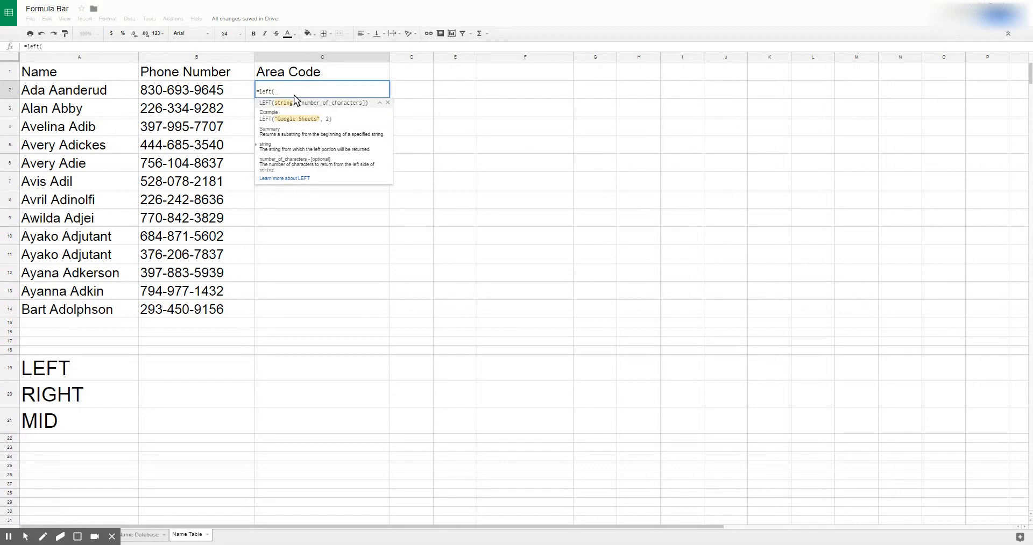
{"action": "left_click", "coordinate": [196, 90]}
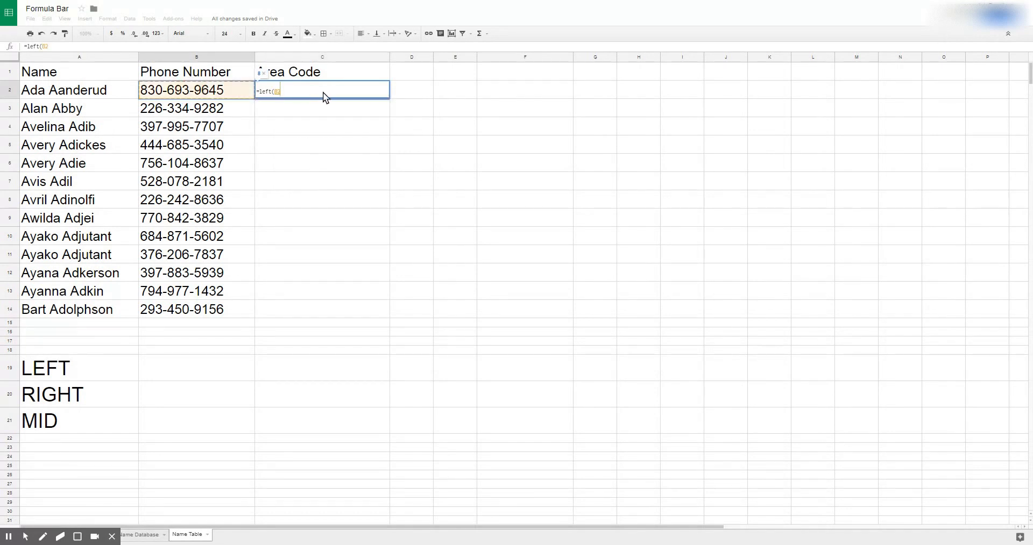
{"action": "type", "text": ","}
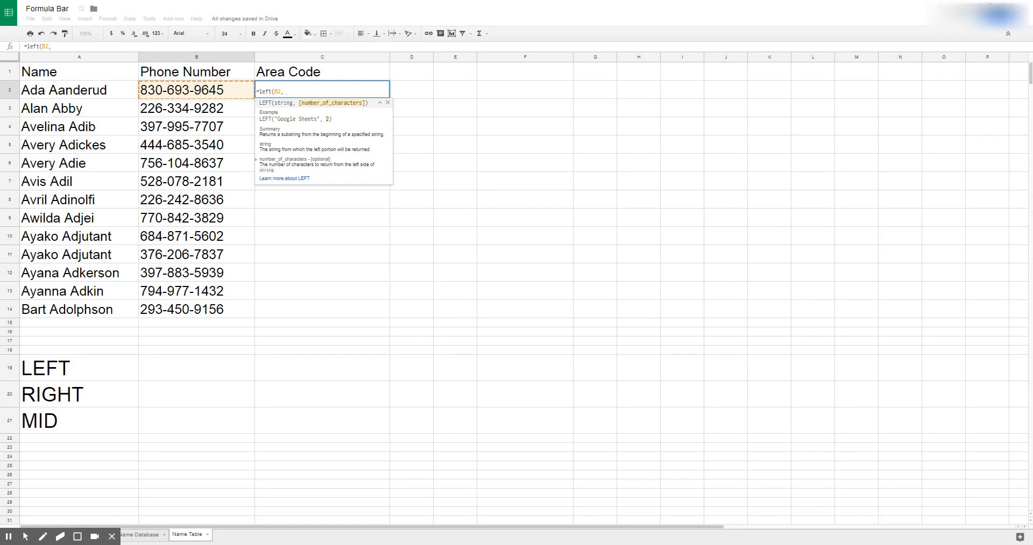
{"action": "type", "text": "3)"}
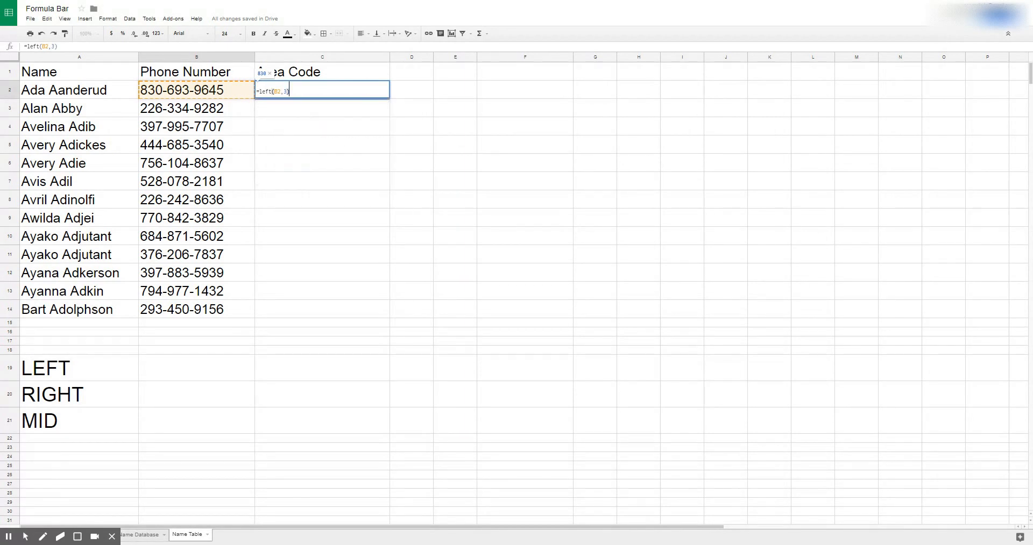
{"action": "key", "text": "Enter"}
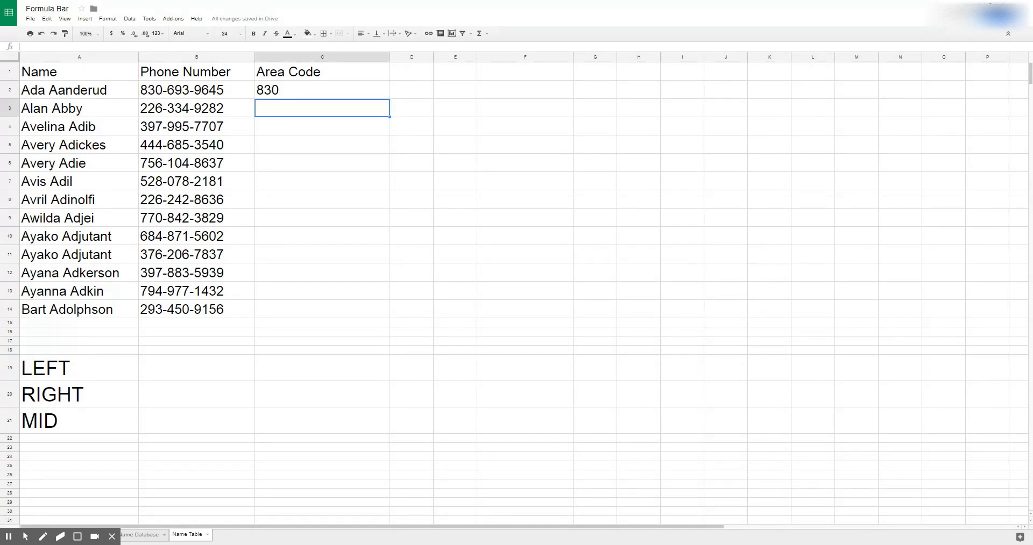
Fill the LEFT formula from C2 down to C14, giving 830 through 293.
{"action": "left_click", "coordinate": [322, 90]}
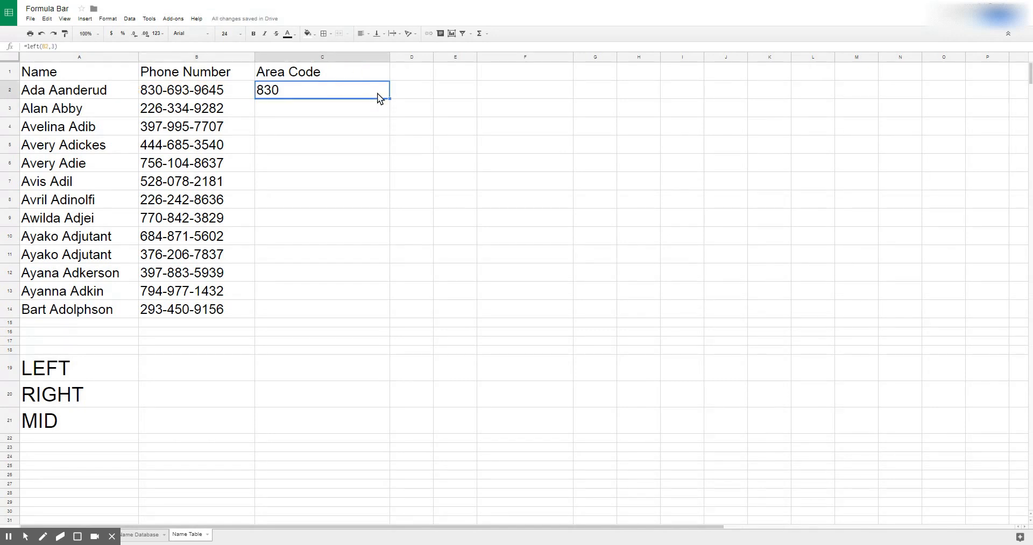
{"action": "left_click_drag", "start_coordinate": [388, 97], "coordinate": [388, 322]}
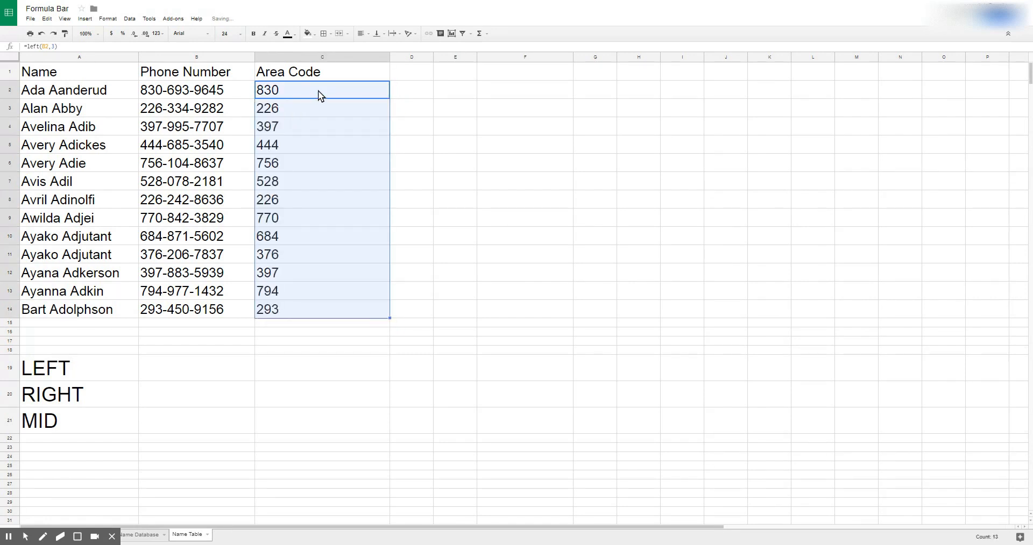
{"action": "mouse_move", "coordinate": [339, 99]}
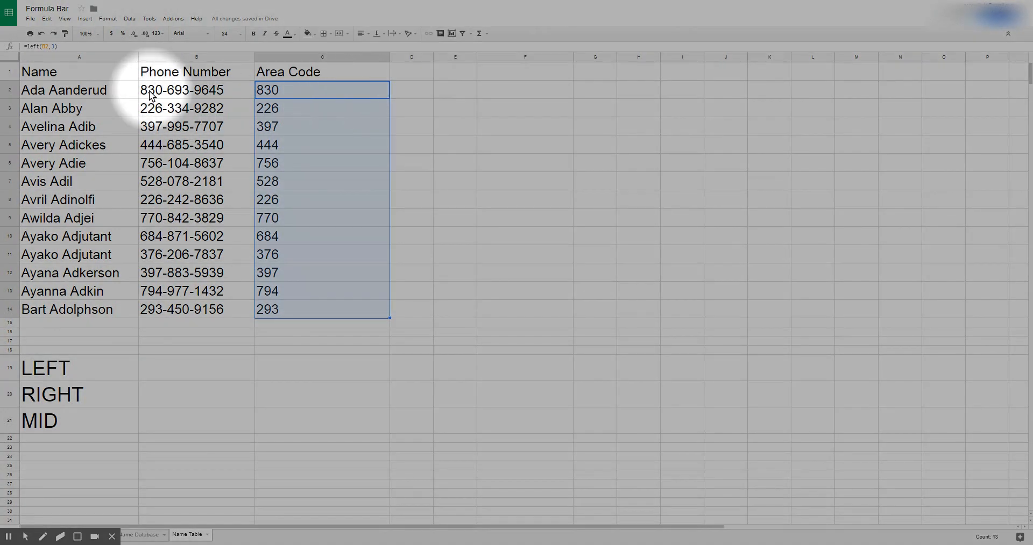
{"action": "mouse_move", "coordinate": [164, 93]}
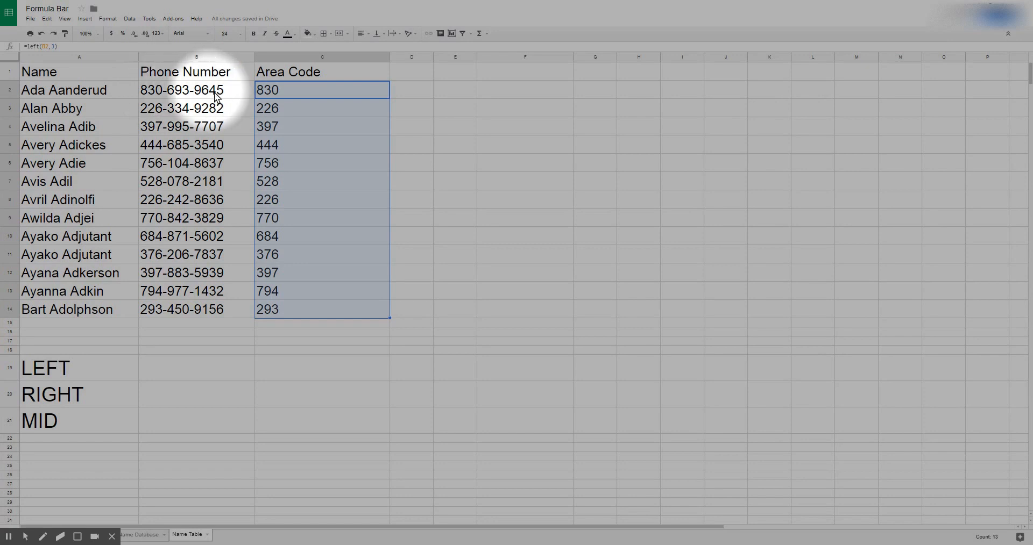
{"action": "mouse_move", "coordinate": [226, 97]}
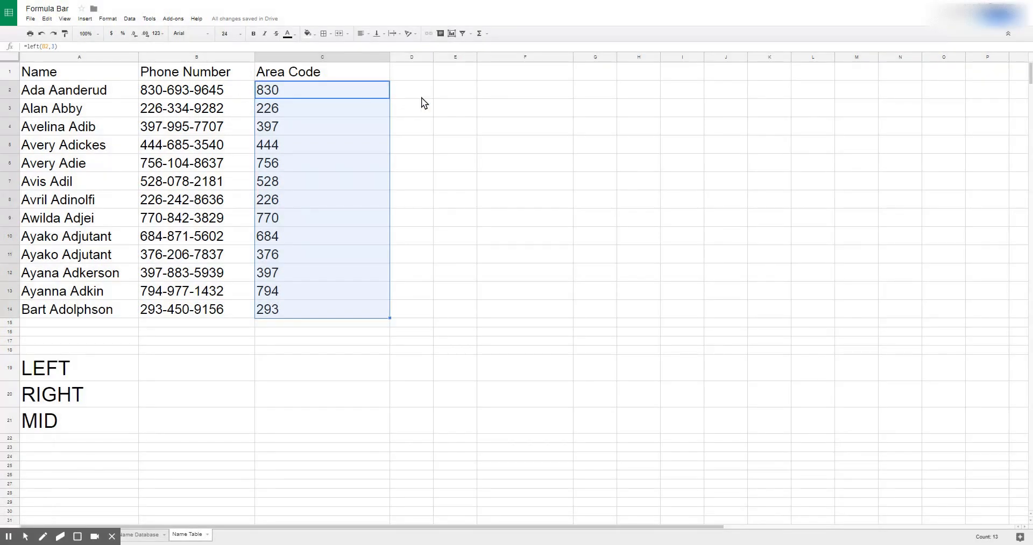
{"action": "left_click", "coordinate": [411, 89]}
{"action": "type", "text": "="}
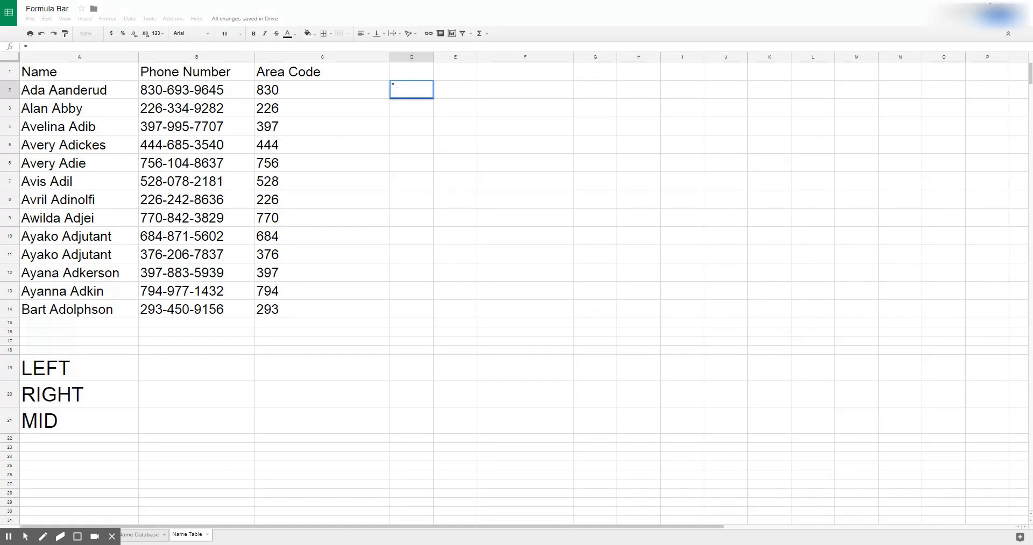
Enter =RIGHT(B2,4) in D2 to get the last four digits, 9645.
{"action": "type", "text": "right"}
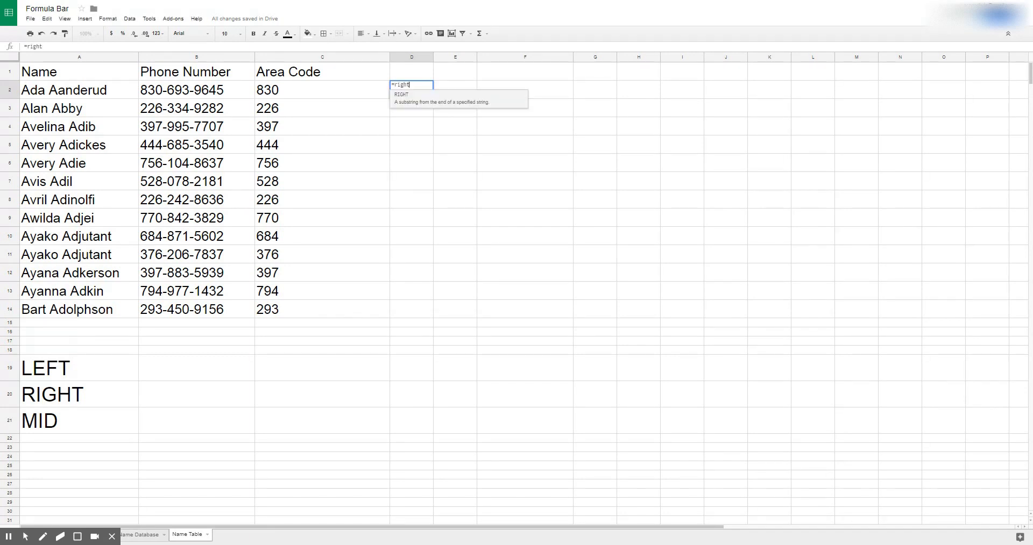
{"action": "type", "text": "("}
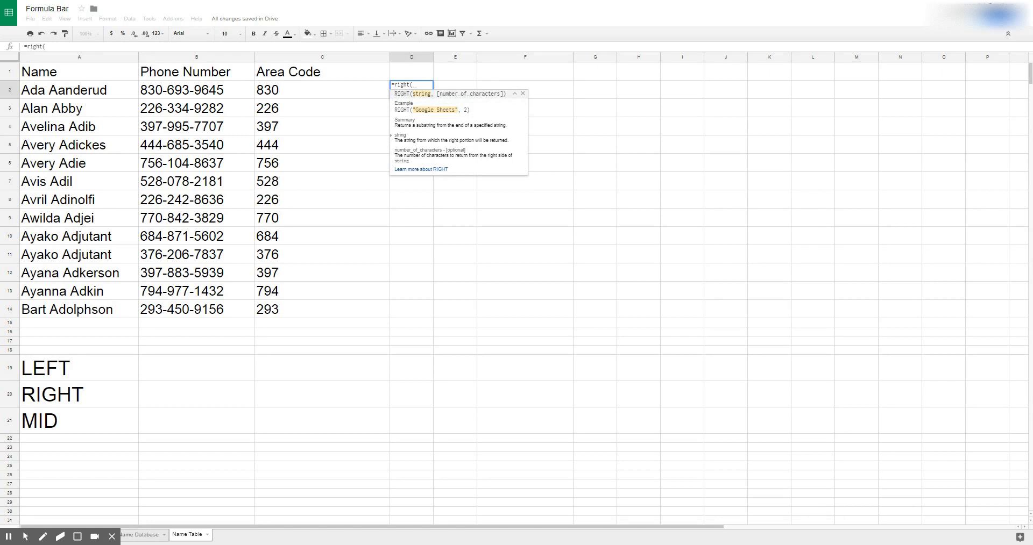
{"action": "left_click", "coordinate": [195, 90]}
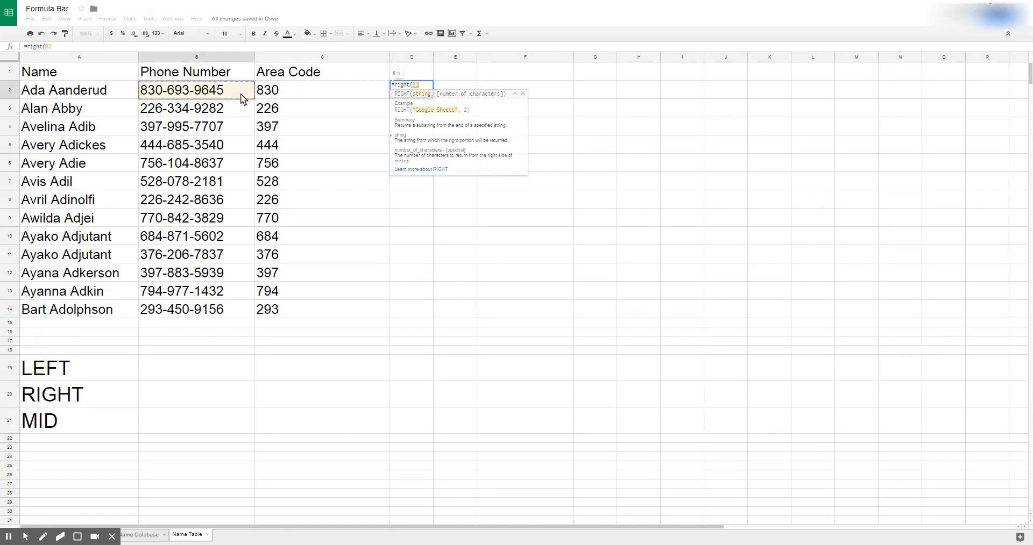
{"action": "type", "text": ",4"}
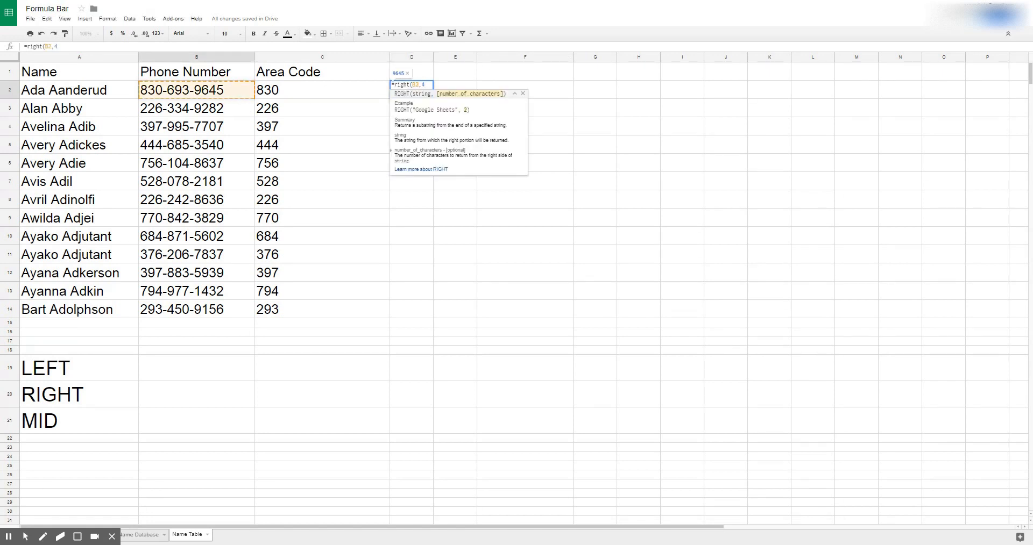
{"action": "key", "text": "enter"}
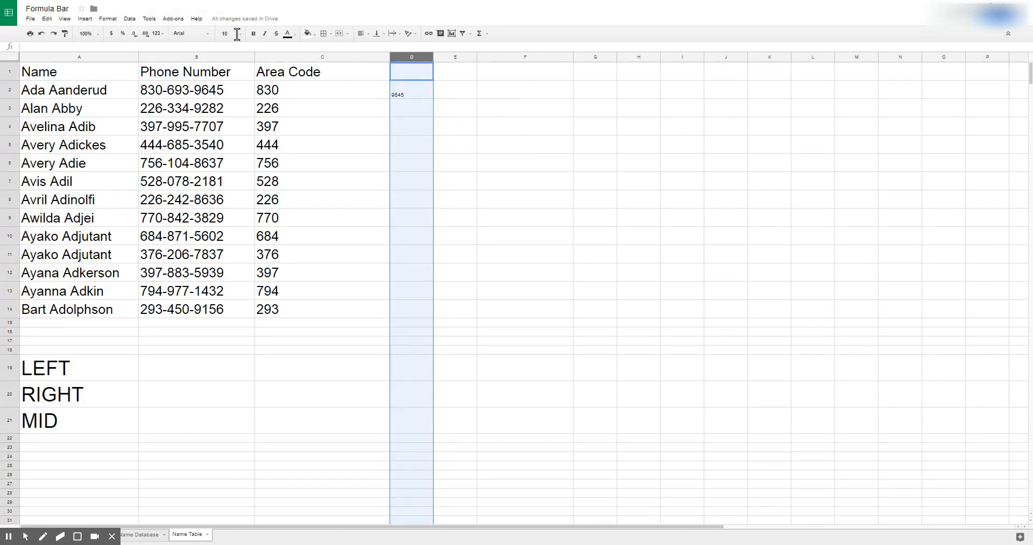
Set column D to font size 24 and fill the RIGHT formula down to row 14.
{"action": "left_click", "coordinate": [224, 34]}
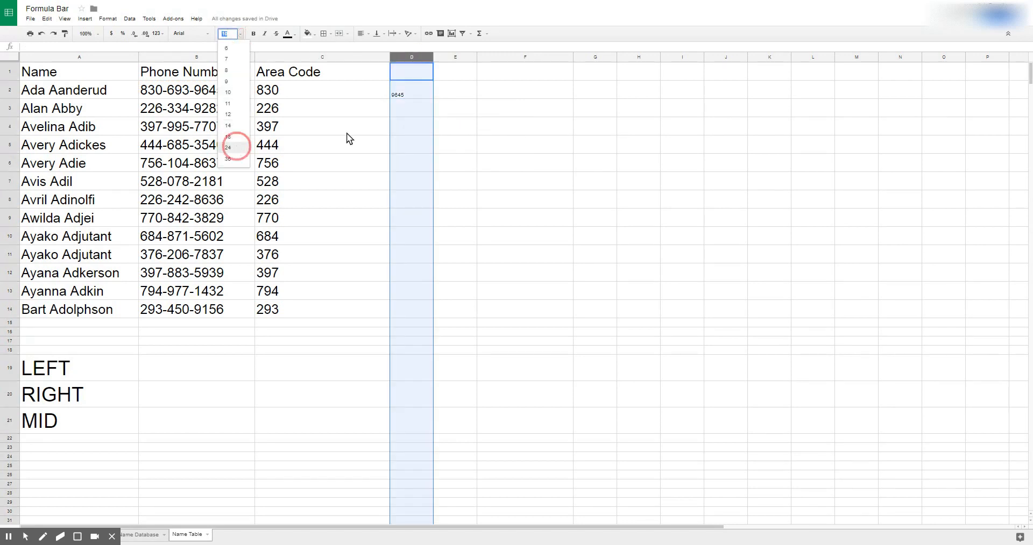
{"action": "left_click", "coordinate": [227, 146]}
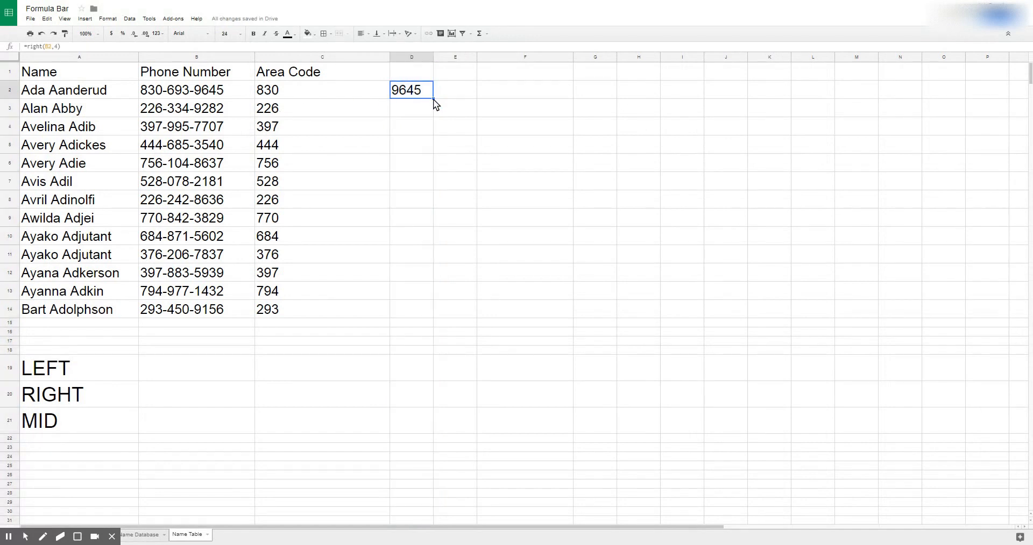
{"action": "left_click_drag", "start_coordinate": [411, 90], "coordinate": [408, 310]}
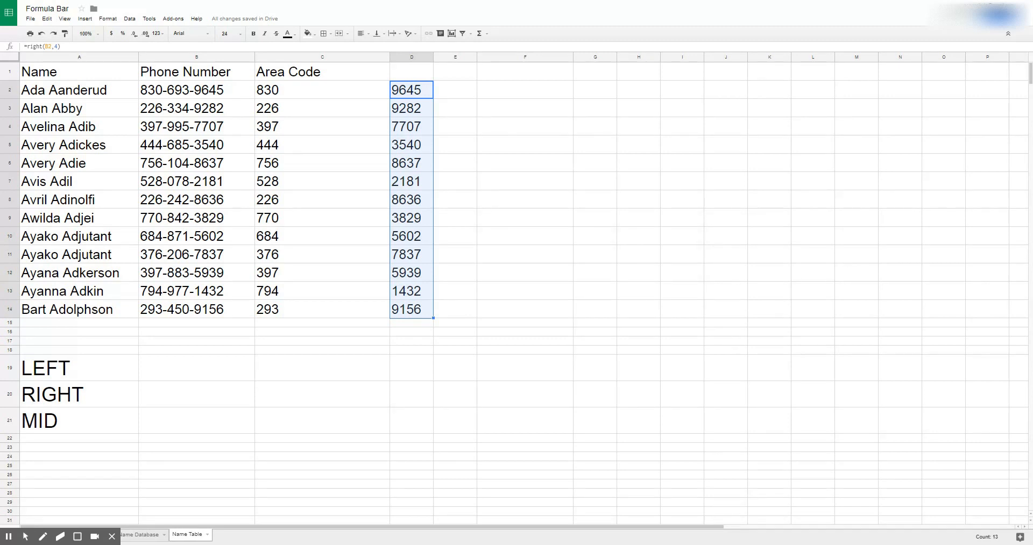
Change C2's formula to ="("&LEFT(B2,3)&")" so area codes appear in parentheses.
{"action": "left_click", "coordinate": [322, 91]}
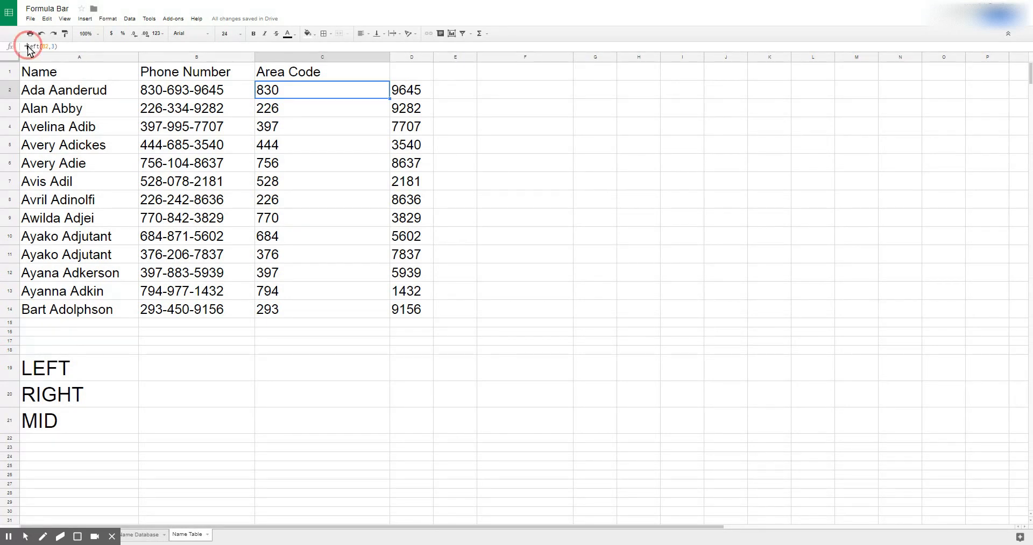
{"action": "double_click", "coordinate": [322, 91]}
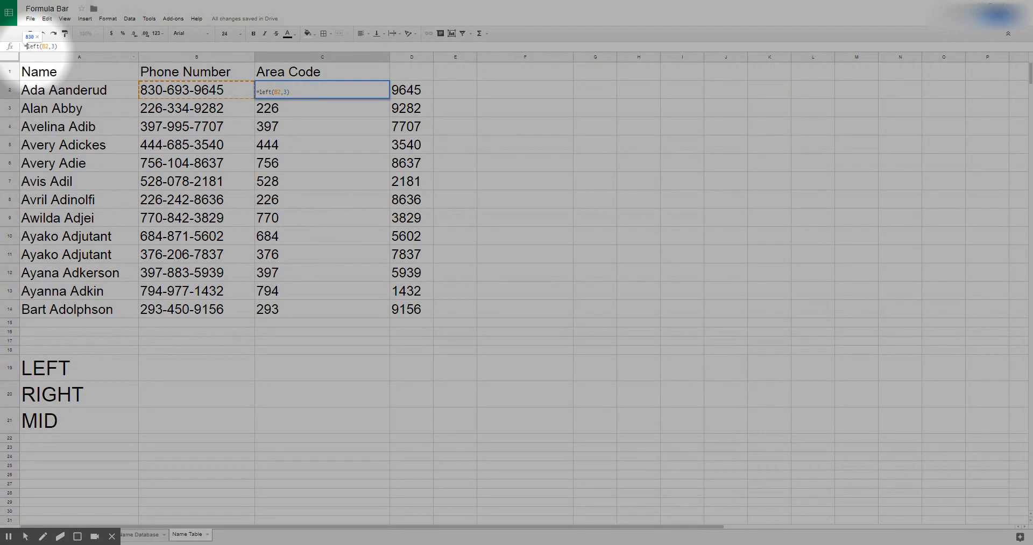
{"action": "type", "text": "\""}
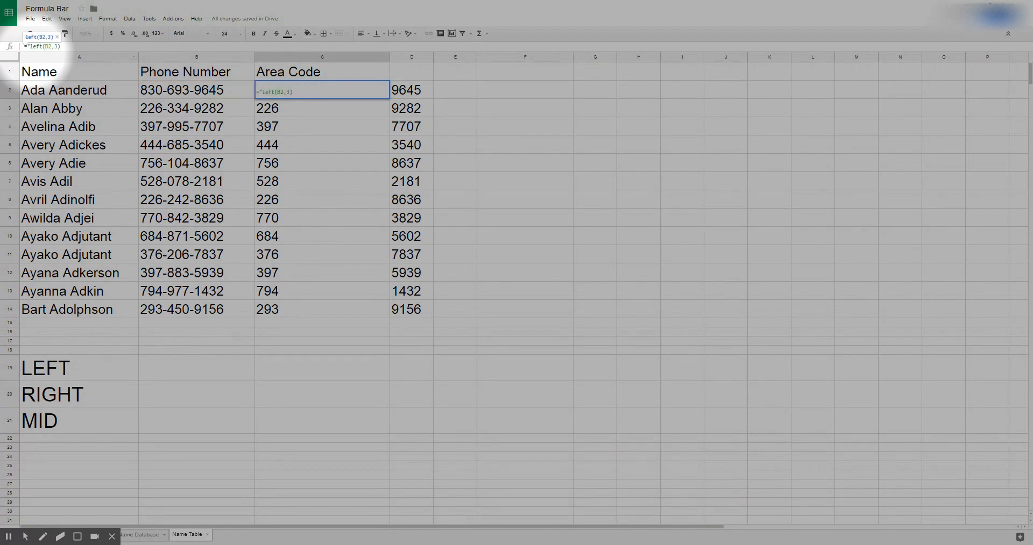
{"action": "type", "text": "("}
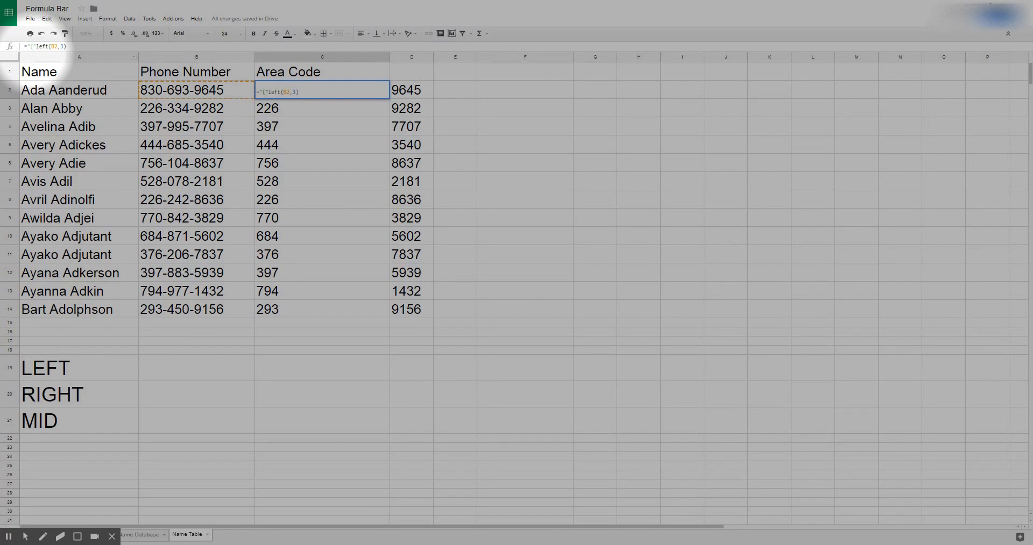
{"action": "type", "text": "&"}
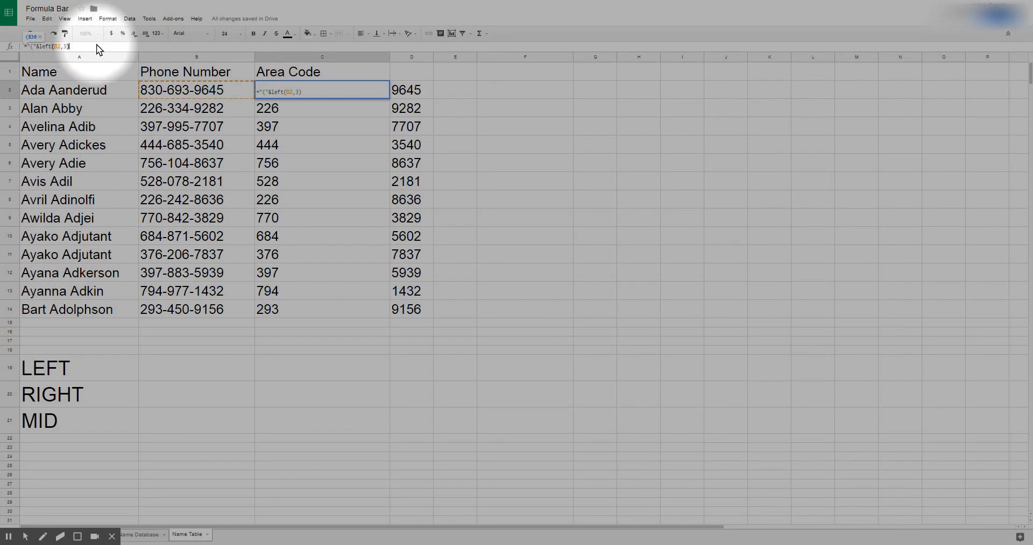
{"action": "type", "text": "&\""}
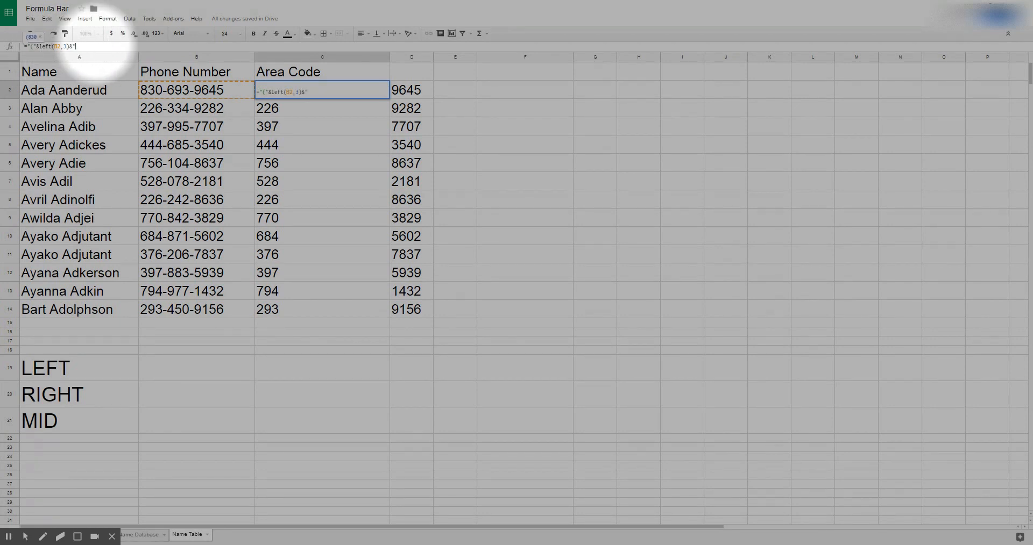
{"action": "type", "text": "\")\""}
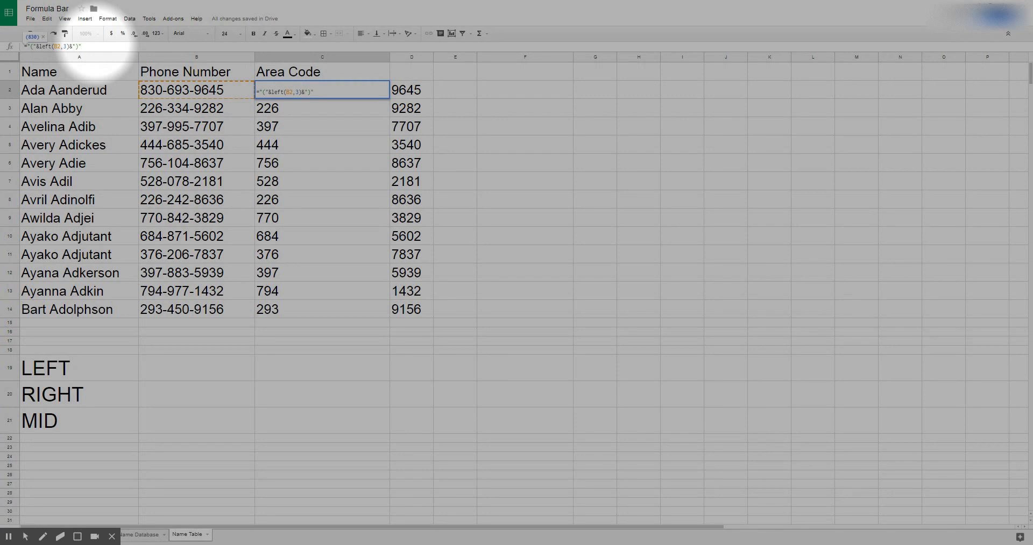
{"action": "key", "text": "enter"}
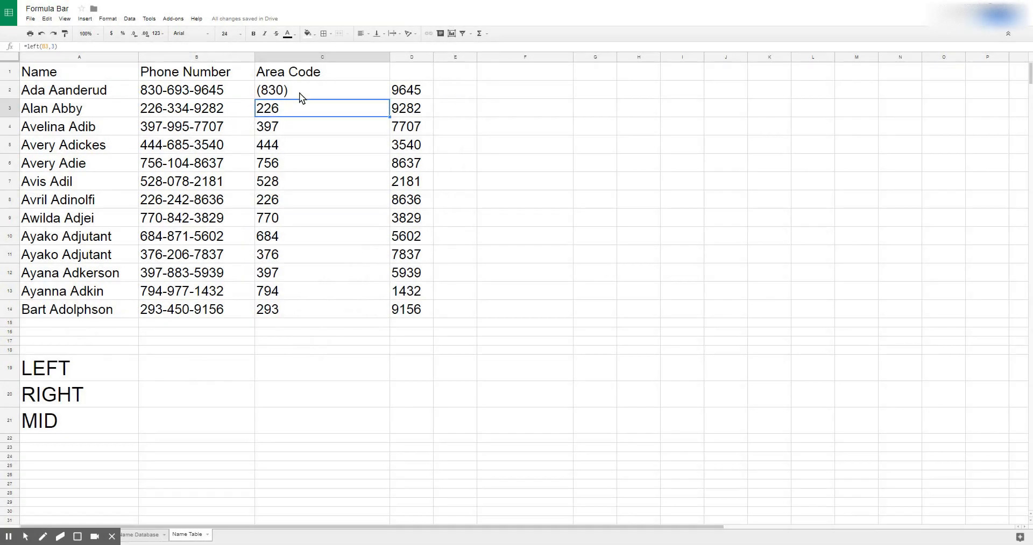
{"action": "left_click", "coordinate": [322, 90]}
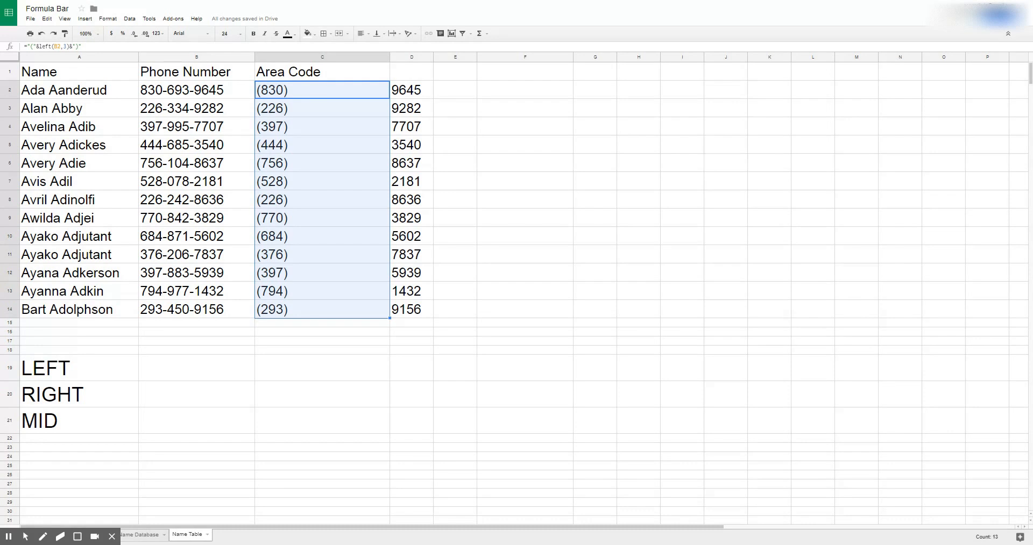
{"action": "mouse_move", "coordinate": [465, 95]}
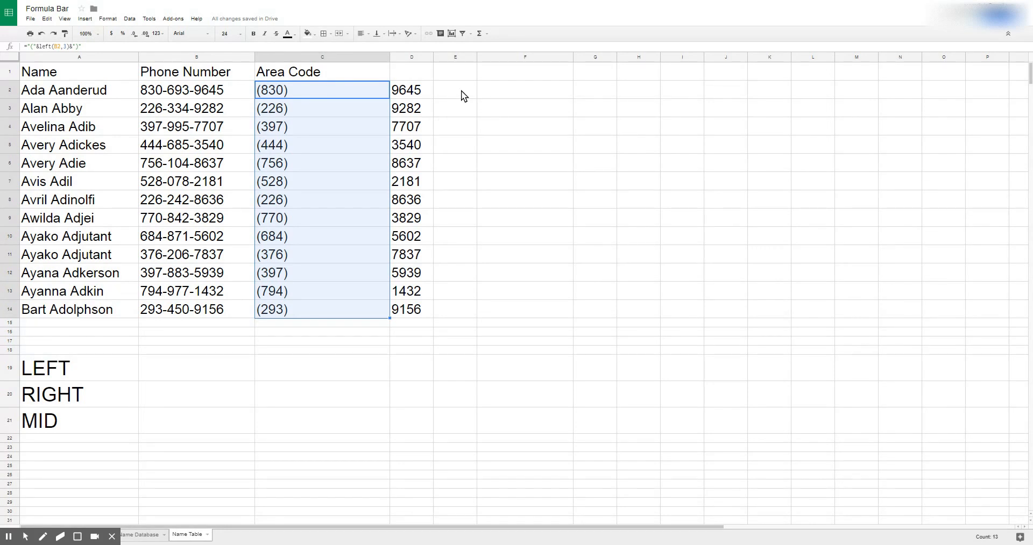
Build =MID(B2,5,3) in E2 to extract three digits starting at character 5.
{"action": "left_click", "coordinate": [454, 90]}
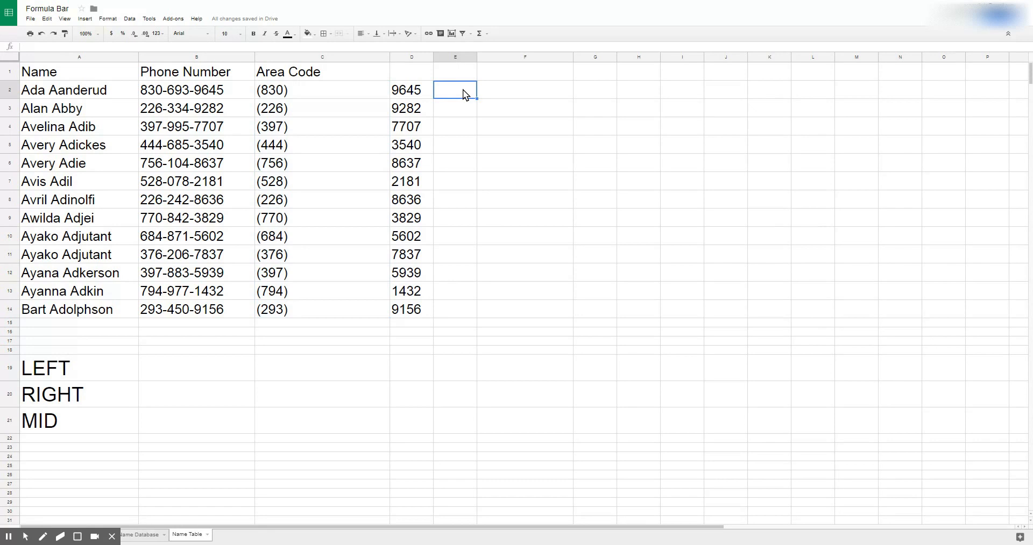
{"action": "mouse_move", "coordinate": [465, 94]}
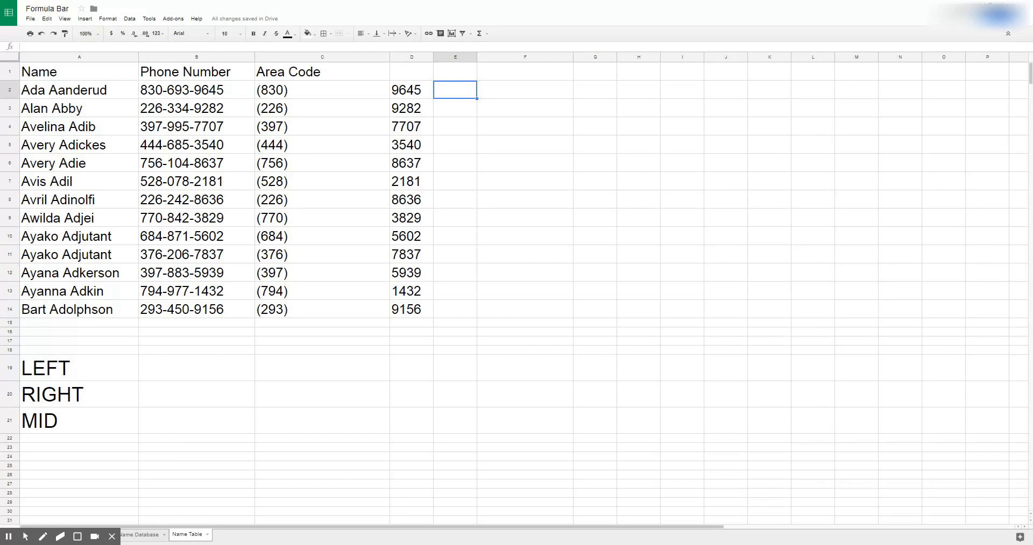
{"action": "type", "text": "="}
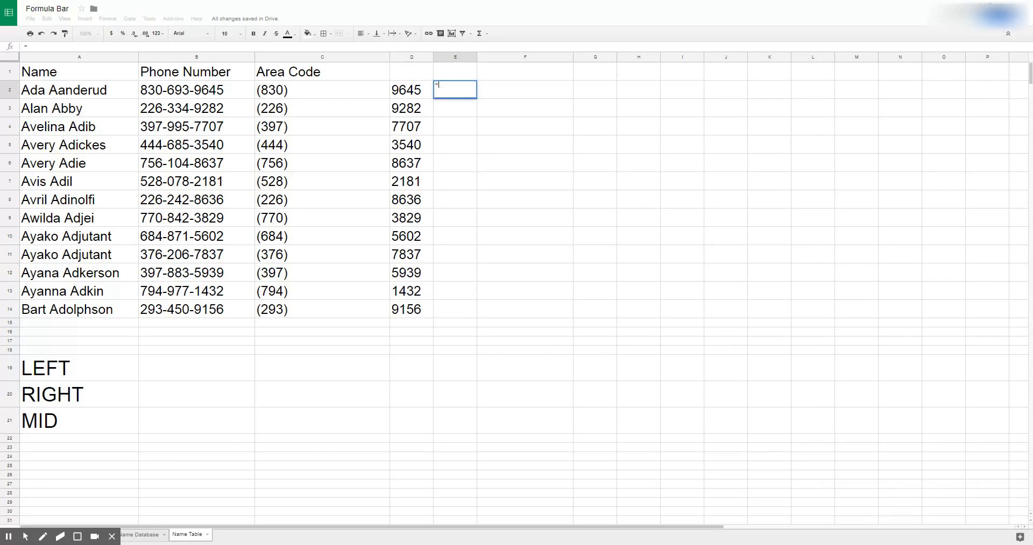
{"action": "type", "text": "=mid("}
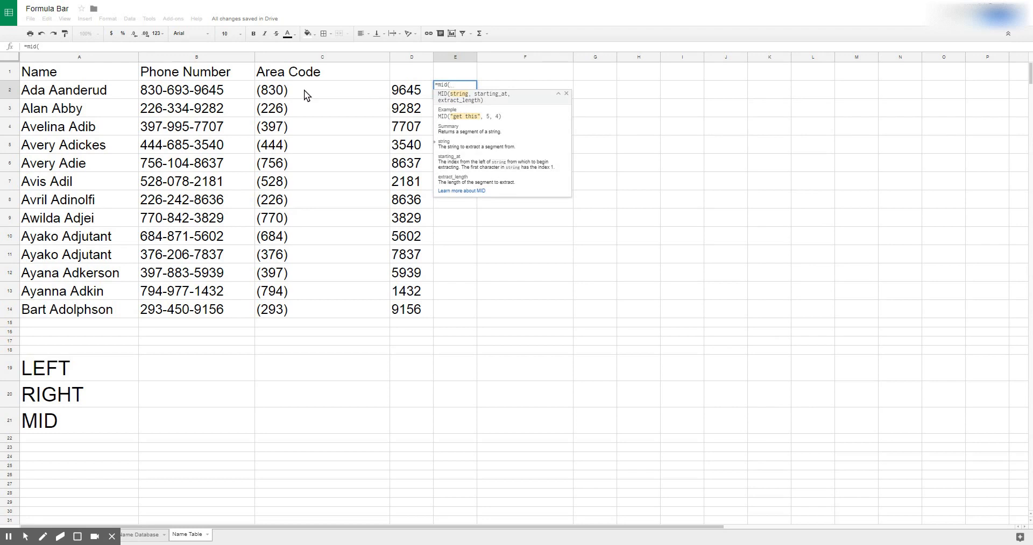
{"action": "left_click", "coordinate": [196, 90]}
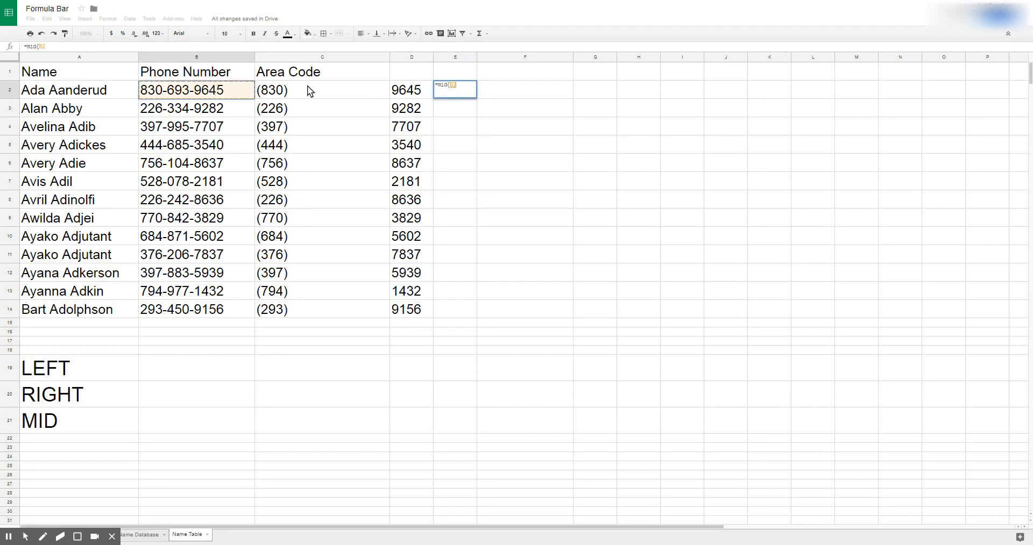
{"action": "type", "text": ","}
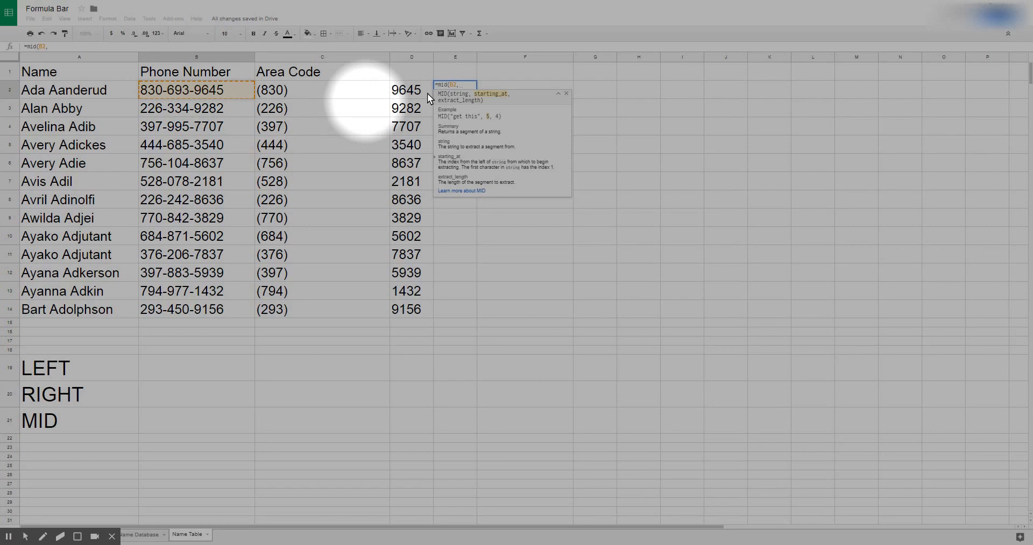
{"action": "mouse_move", "coordinate": [469, 96]}
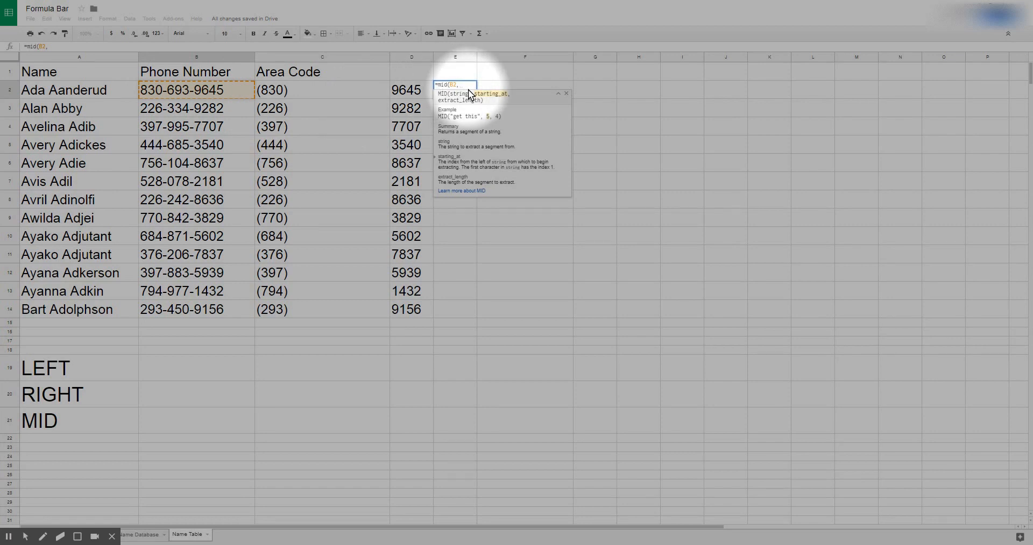
{"action": "type", "text": "5"}
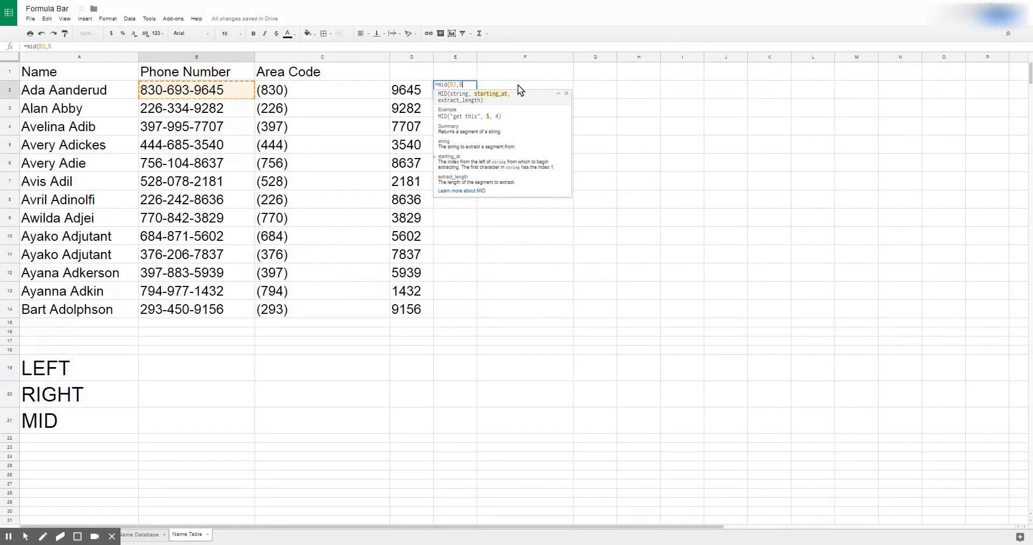
{"action": "type", "text": ","}
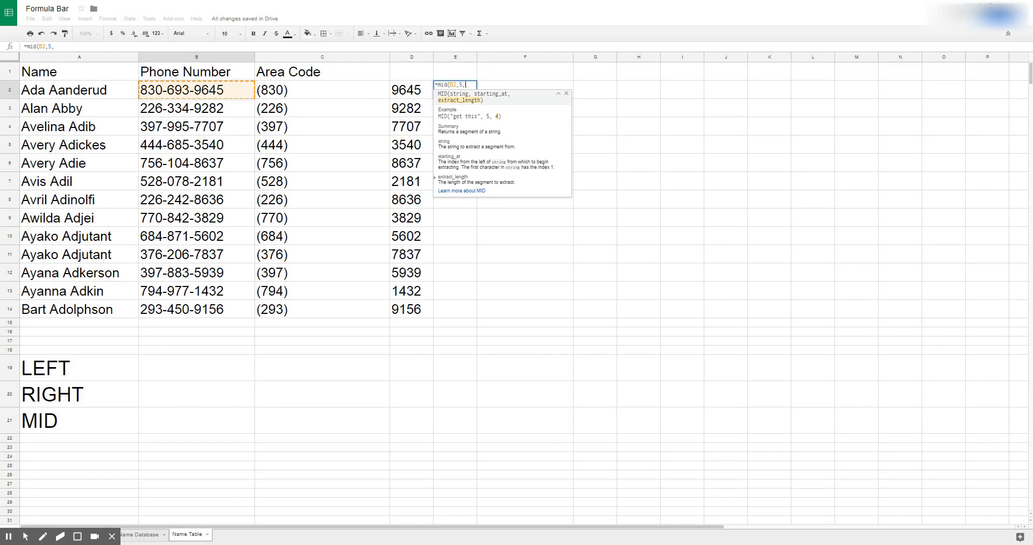
{"action": "type", "text": "3"}
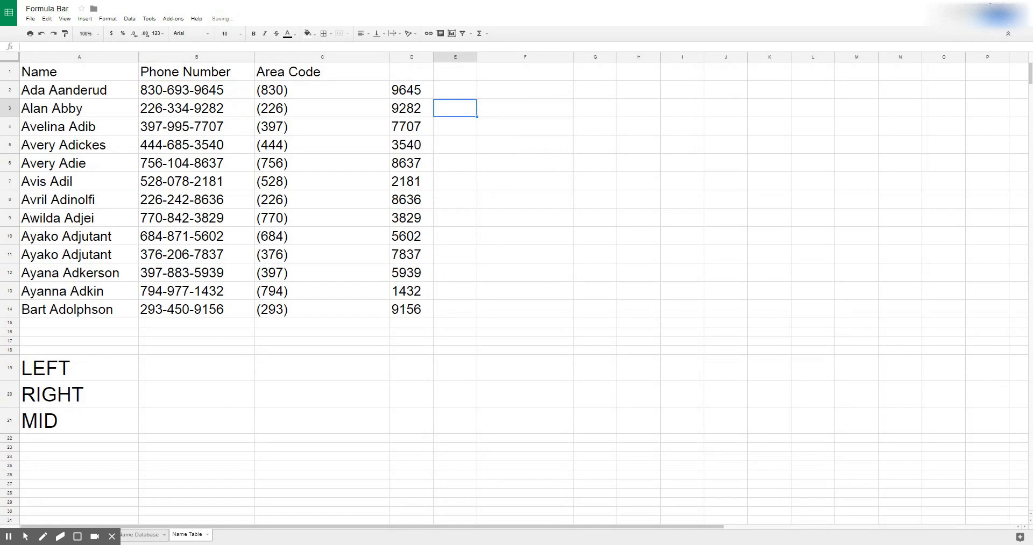
Confirm =mid(B2,5,3) in E2 and set column E to size 24, showing 693.
{"action": "type", "text": "=mid(B2,5,3)"}
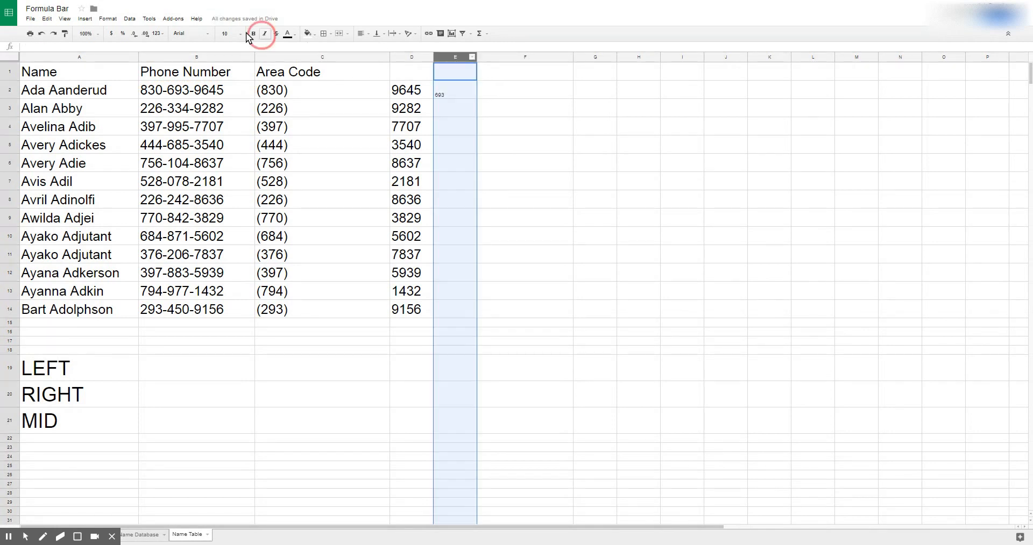
{"action": "left_click", "coordinate": [226, 33]}
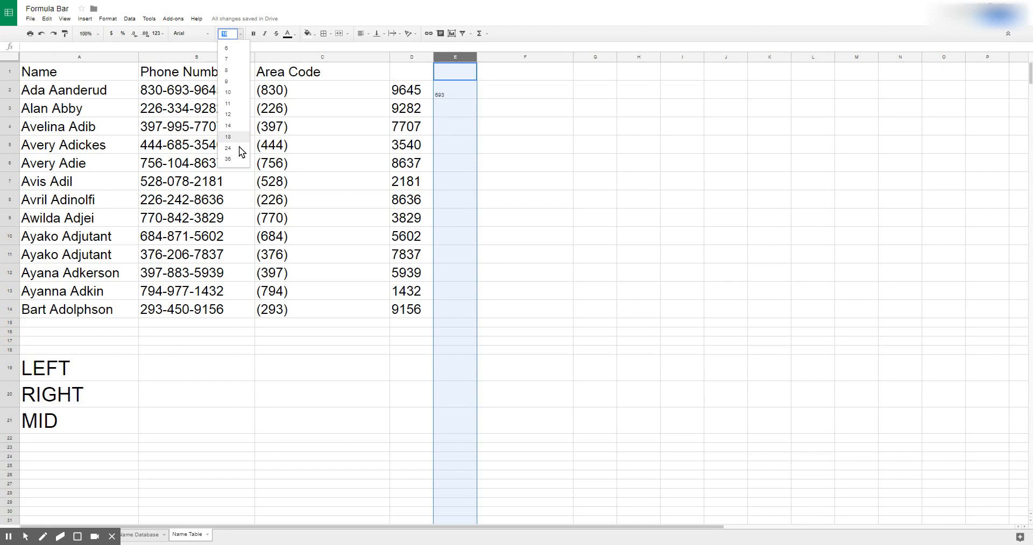
{"action": "left_click", "coordinate": [226, 149]}
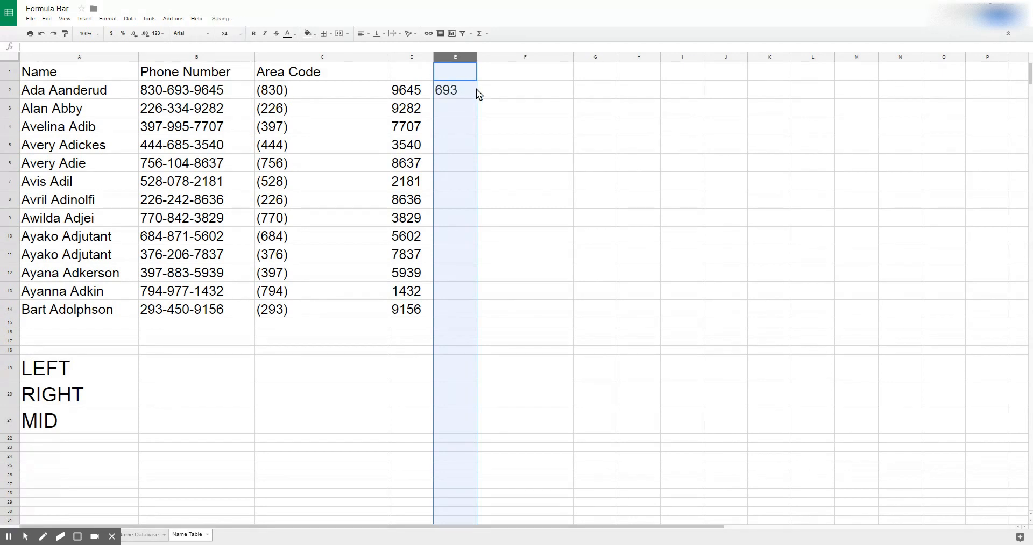